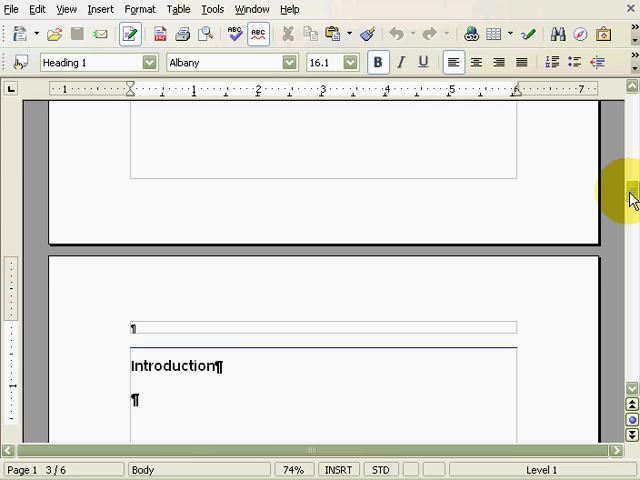
Scroll up and back down through the six-page document.
{"action": "left_click_drag", "start_coordinate": [630, 200], "coordinate": [613, 120]}
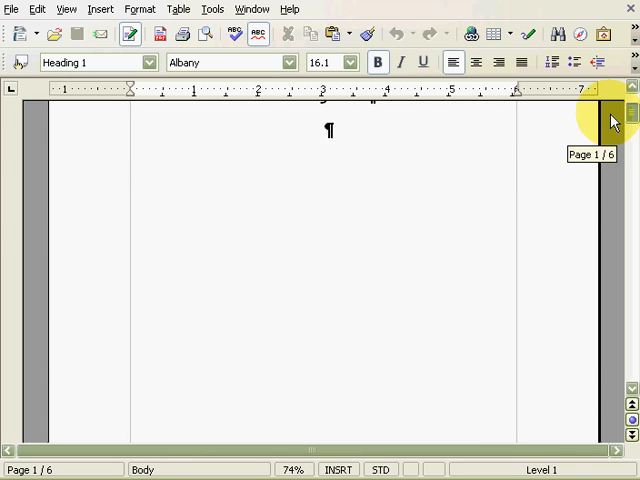
{"action": "left_click_drag", "start_coordinate": [611, 120], "coordinate": [611, 205]}
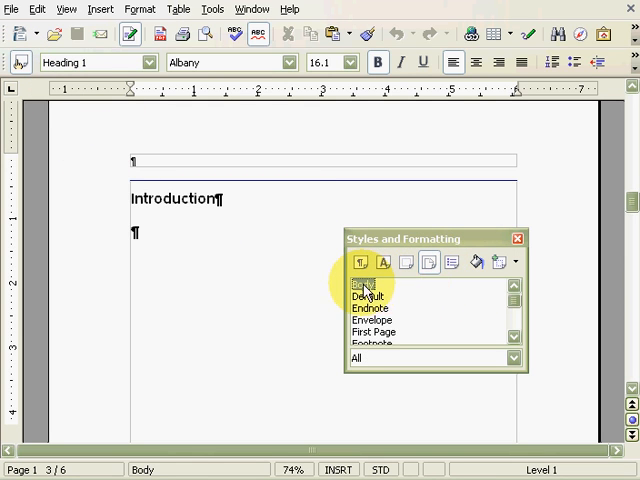
Modify the Body page style to a mirrored layout with 2" inner and .5" outer margins.
{"action": "right_click", "coordinate": [365, 285]}
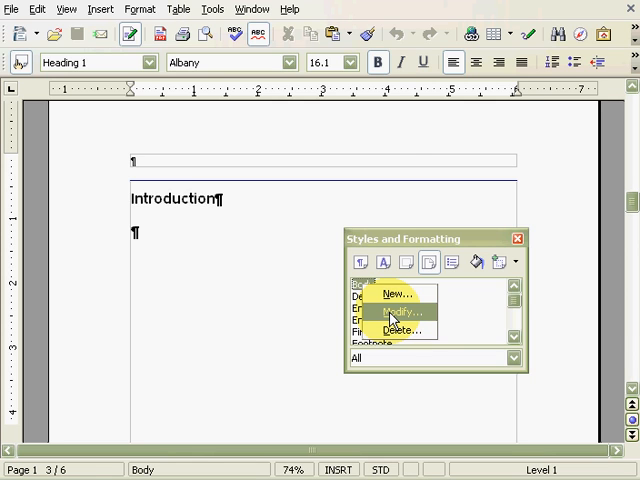
{"action": "left_click", "coordinate": [394, 311]}
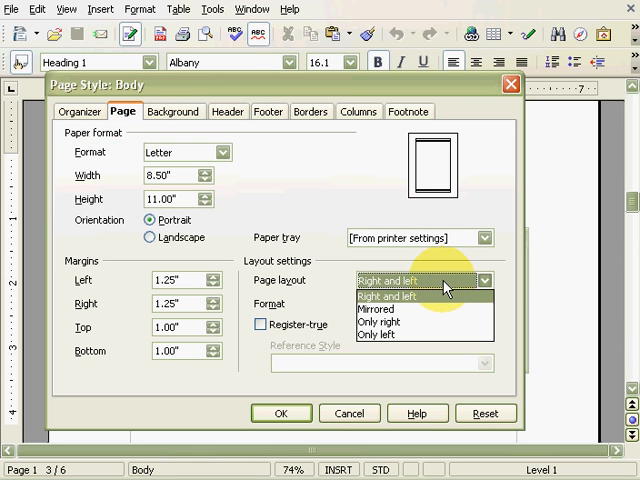
{"action": "left_click", "coordinate": [378, 308]}
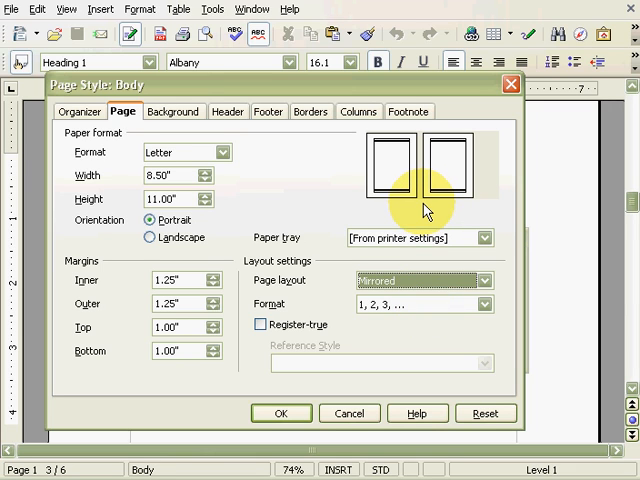
{"action": "mouse_move", "coordinate": [283, 243]}
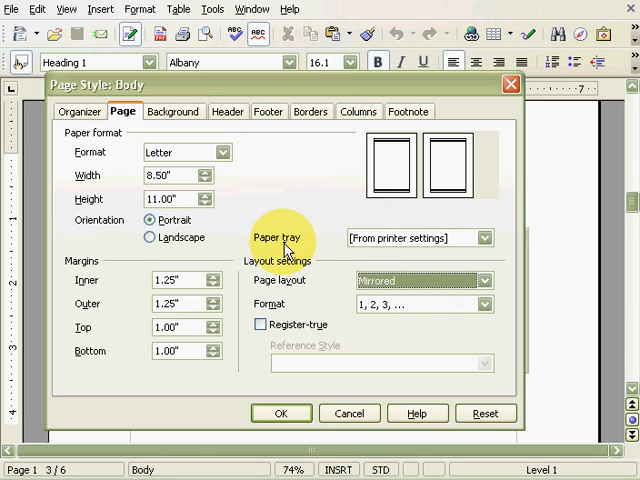
{"action": "left_click", "coordinate": [178, 279]}
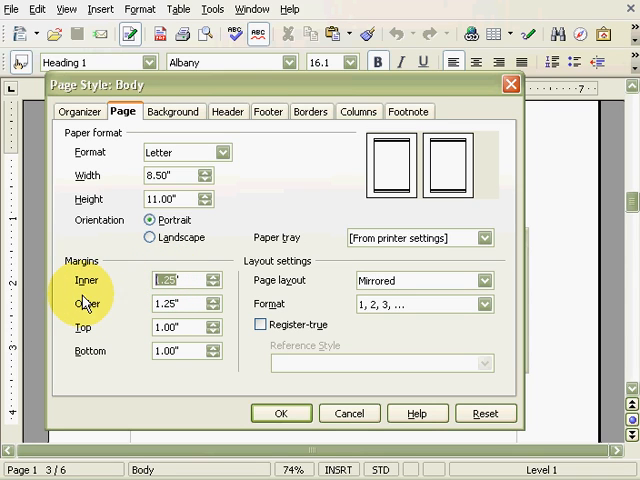
{"action": "type", "text": "2"}
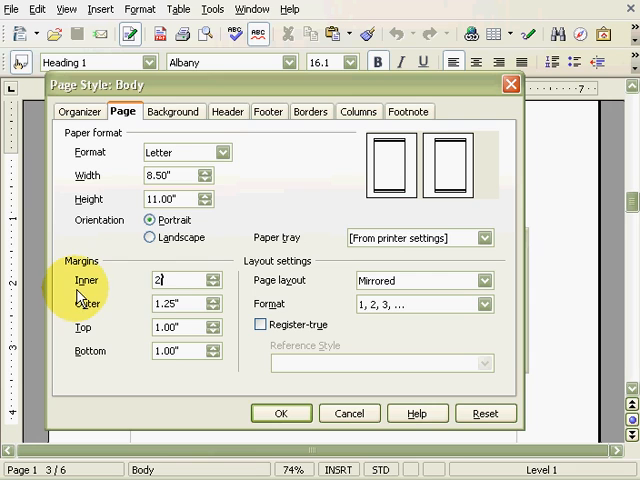
{"action": "left_click", "coordinate": [175, 303]}
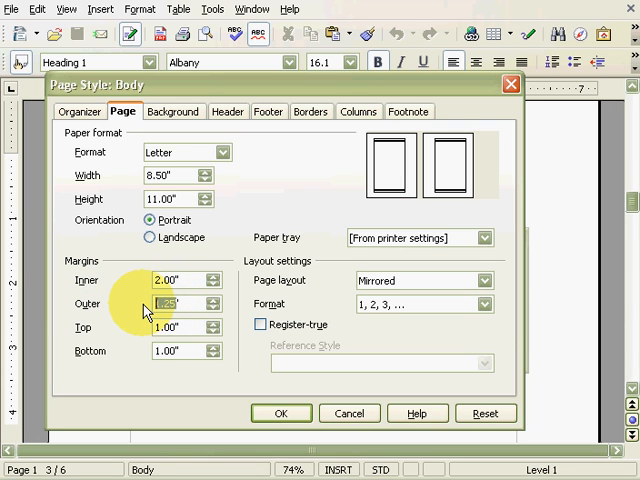
{"action": "type", "text": ".5\""}
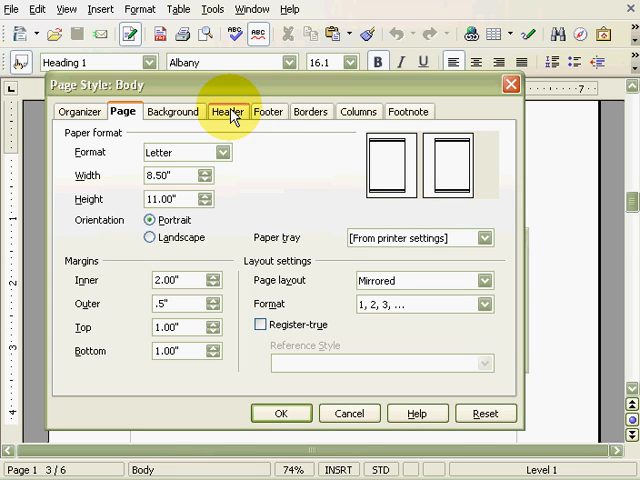
Enable the Body header and footer, unchecking Same content left/right for the footer, and apply.
{"action": "left_click", "coordinate": [227, 111]}
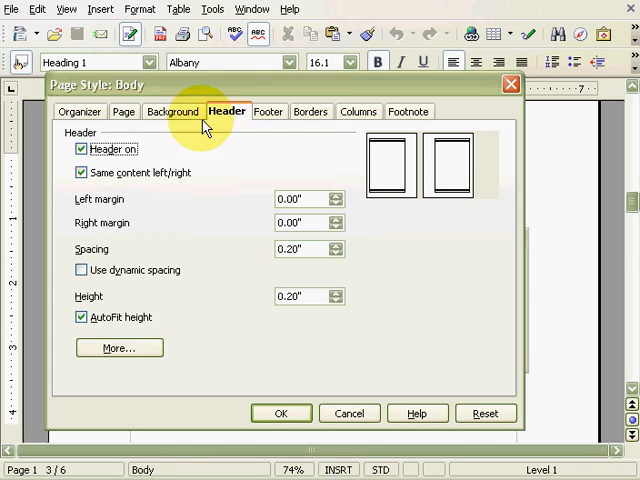
{"action": "left_click", "coordinate": [268, 111]}
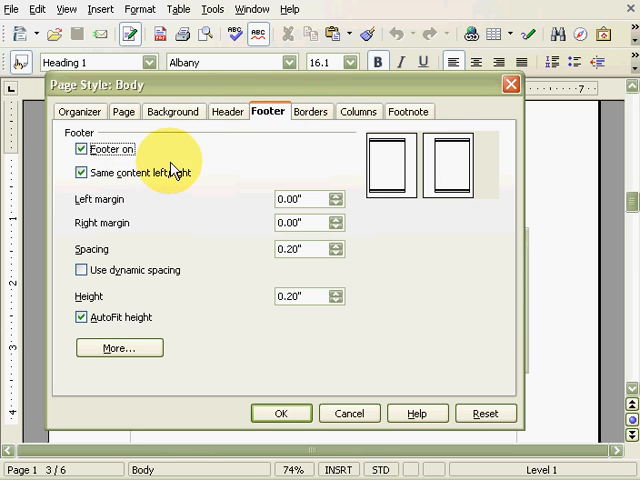
{"action": "left_click", "coordinate": [80, 172]}
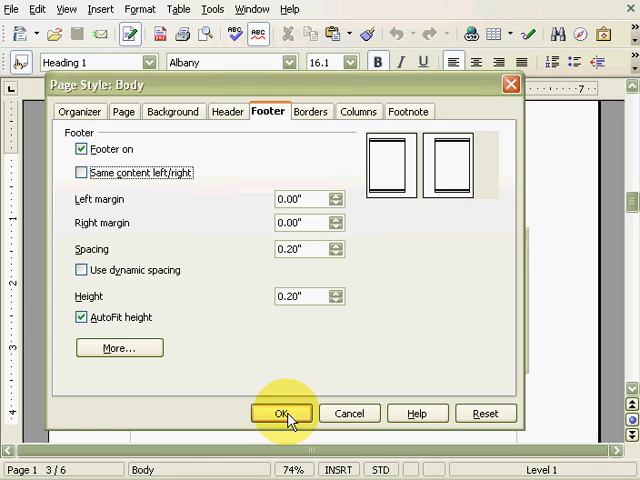
{"action": "left_click", "coordinate": [281, 413]}
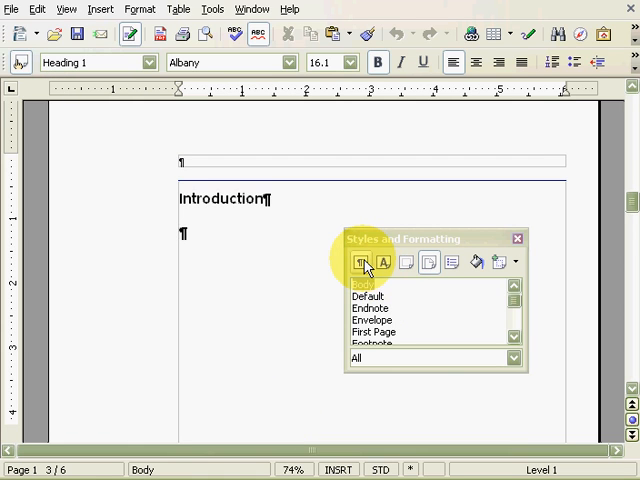
Switch to paragraph styles and give the Header paragraph style a bottom border.
{"action": "left_click", "coordinate": [360, 262]}
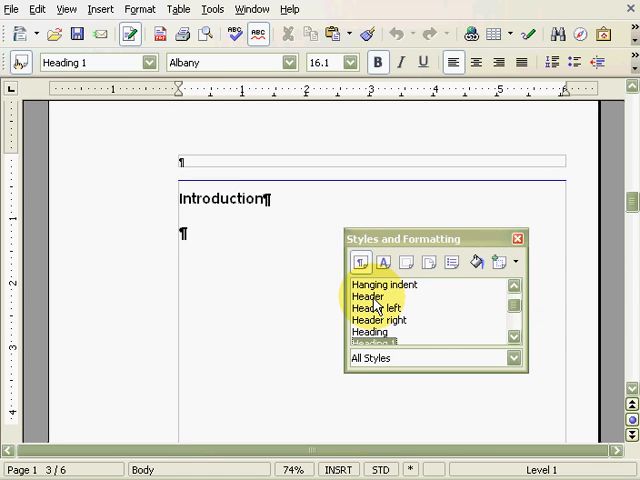
{"action": "right_click", "coordinate": [378, 308]}
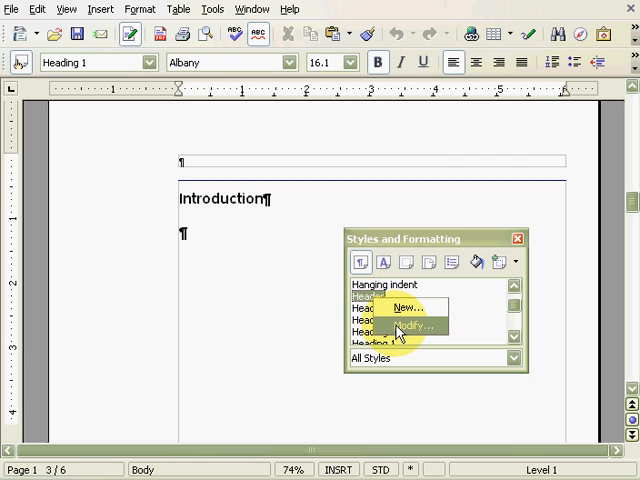
{"action": "left_click", "coordinate": [412, 326]}
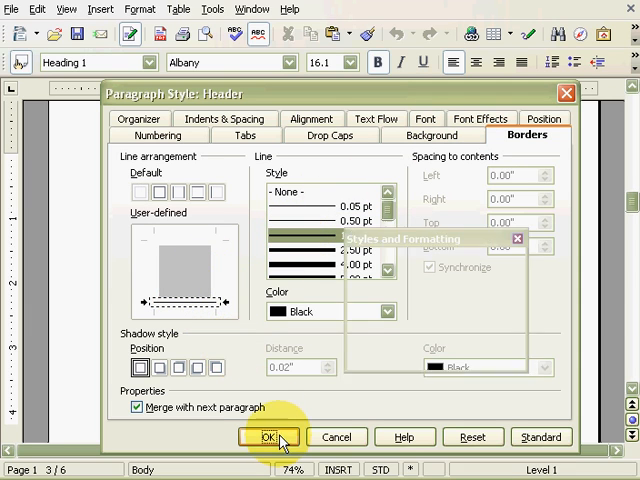
{"action": "left_click", "coordinate": [266, 437]}
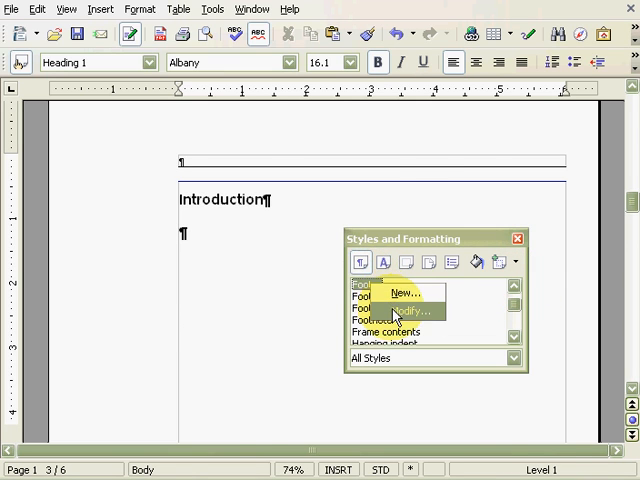
Give the Footer paragraph style a 1 pt top border and Thorndale 28 pt font.
{"action": "left_click", "coordinate": [408, 310]}
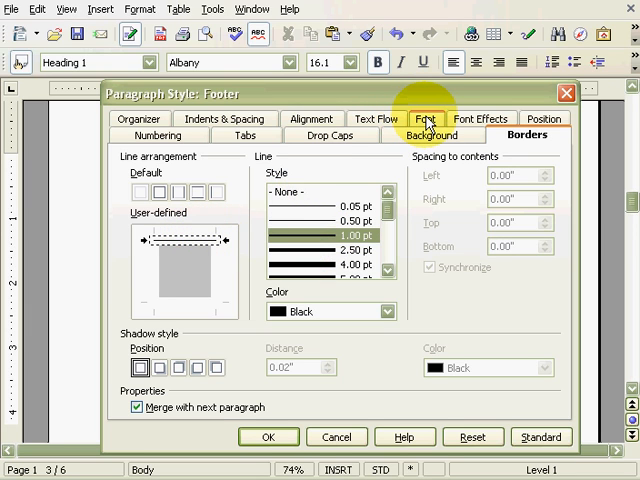
{"action": "left_click", "coordinate": [425, 118]}
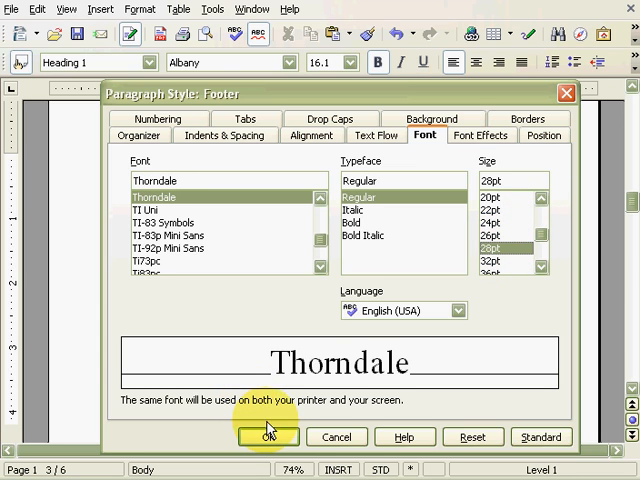
{"action": "left_click", "coordinate": [268, 437]}
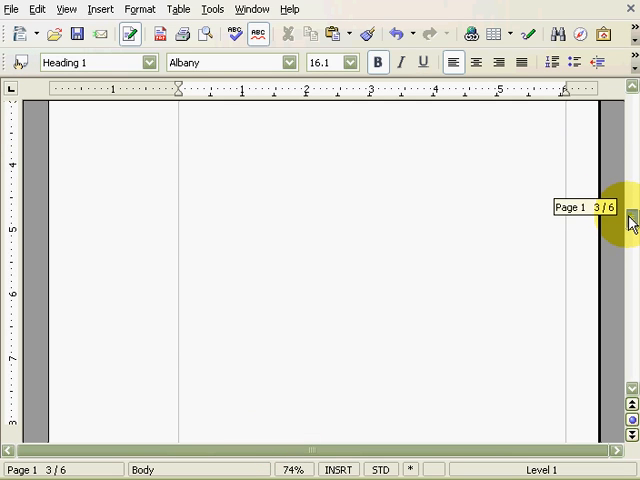
Scroll down to the page 1 footer.
{"action": "scroll", "scroll_direction": "down", "scroll_amount": 3}
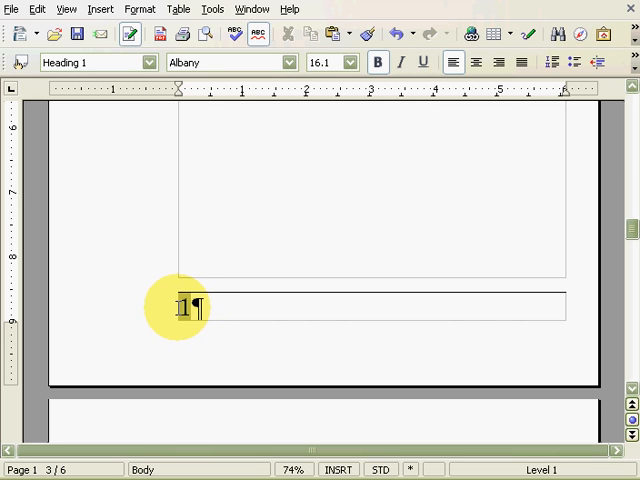
{"action": "mouse_move", "coordinate": [319, 276]}
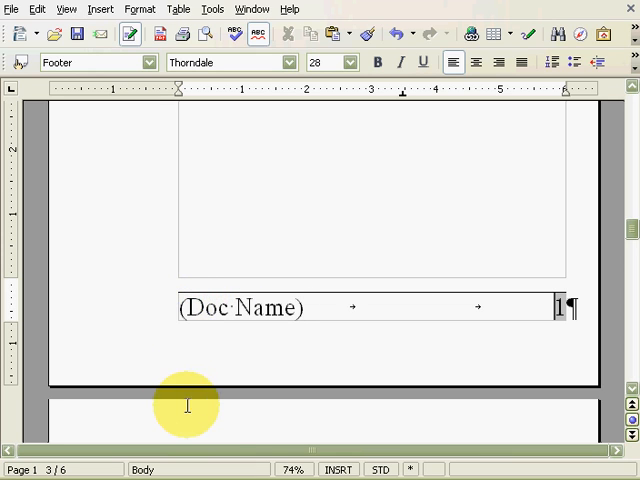
{"action": "mouse_move", "coordinate": [632, 237]}
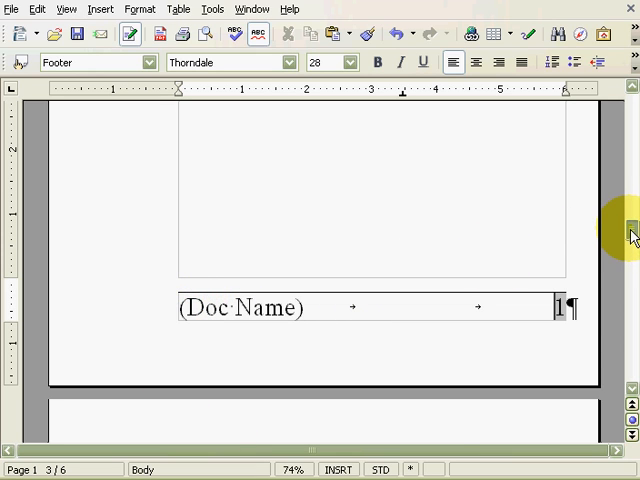
In the page 2 footer, tab past page number 2 and type '(Doc Name)' at the right.
{"action": "left_click_drag", "start_coordinate": [631, 237], "coordinate": [631, 275]}
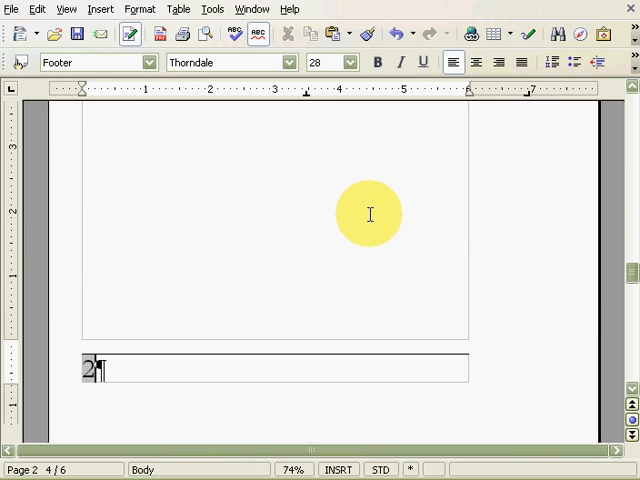
{"action": "mouse_move", "coordinate": [515, 110]}
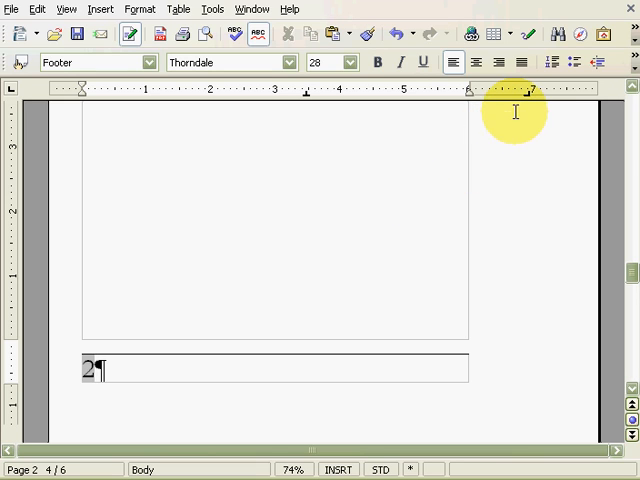
{"action": "mouse_move", "coordinate": [528, 103]}
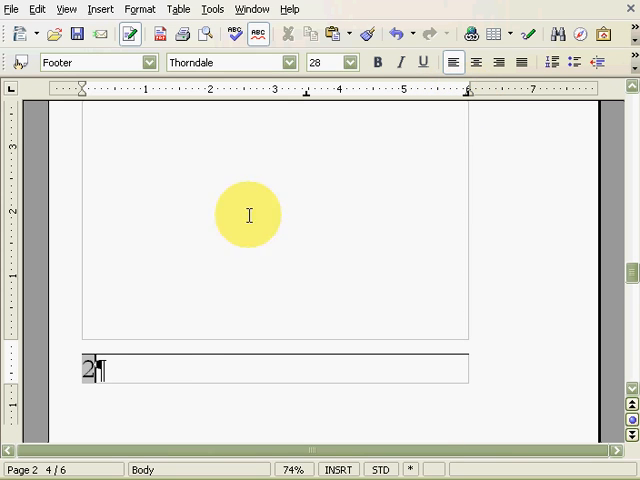
{"action": "key", "text": "Tab"}
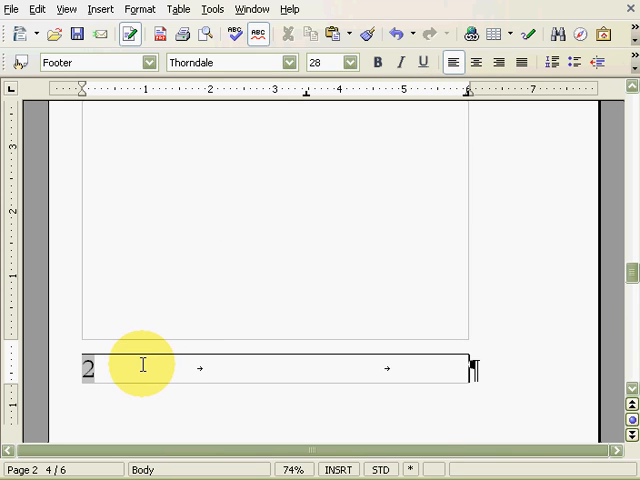
{"action": "type", "text": "(Doc"}
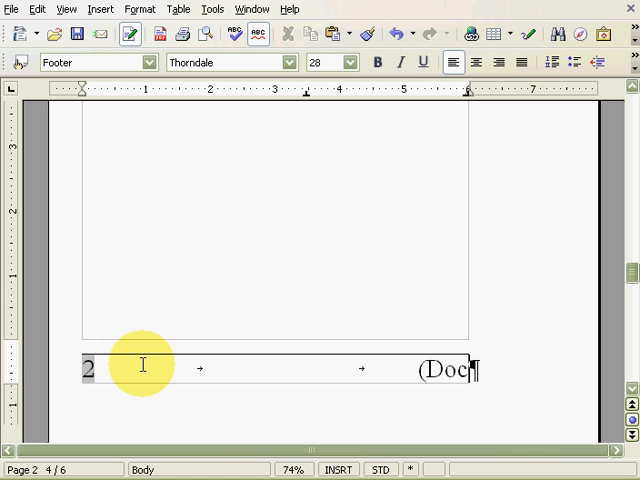
{"action": "type", "text": "Name)"}
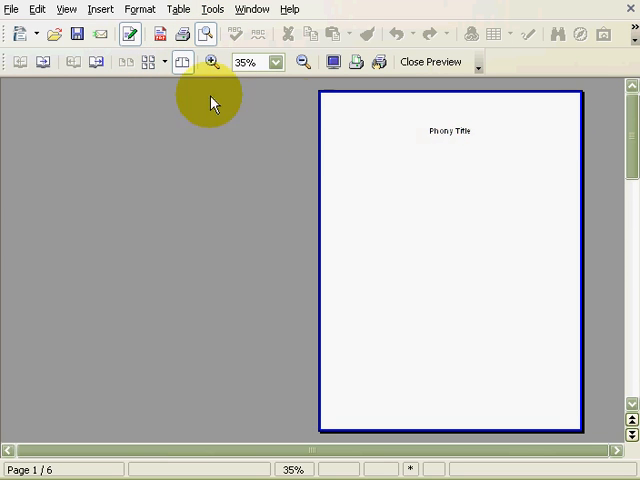
Switch the page preview to book view and advance to the next page spread.
{"action": "left_click", "coordinate": [49, 62]}
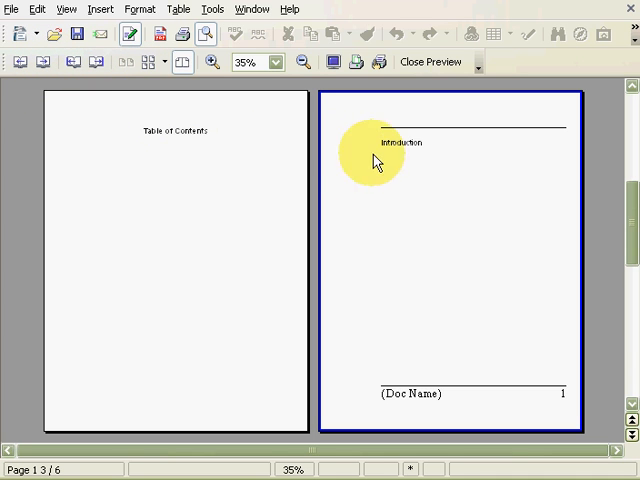
{"action": "mouse_move", "coordinate": [375, 180]}
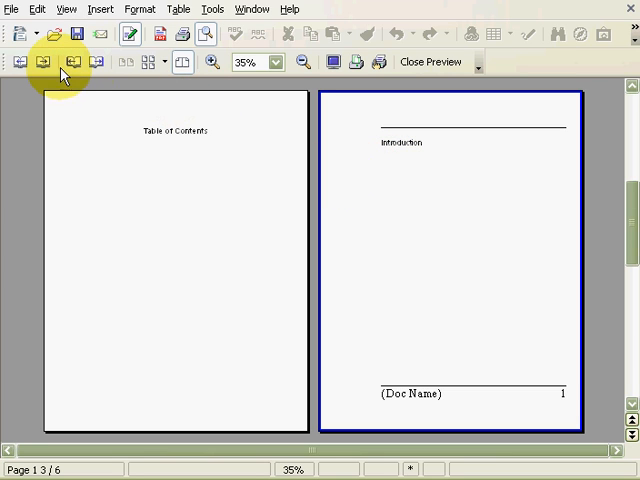
{"action": "mouse_move", "coordinate": [50, 62]}
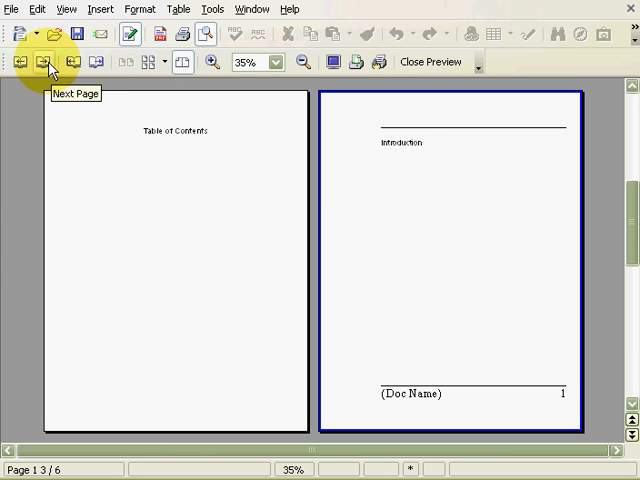
{"action": "left_click", "coordinate": [50, 62]}
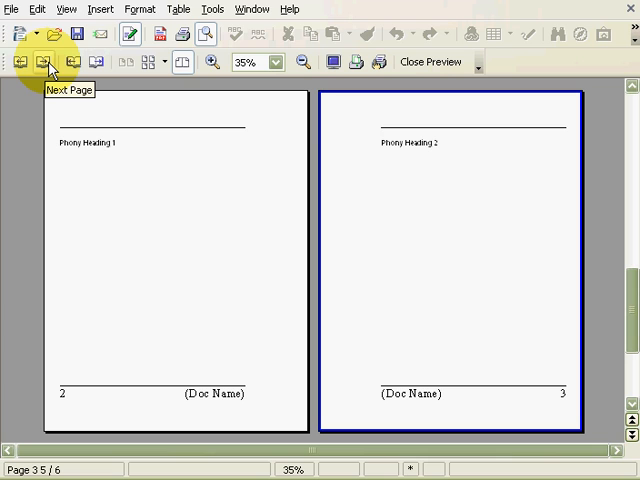